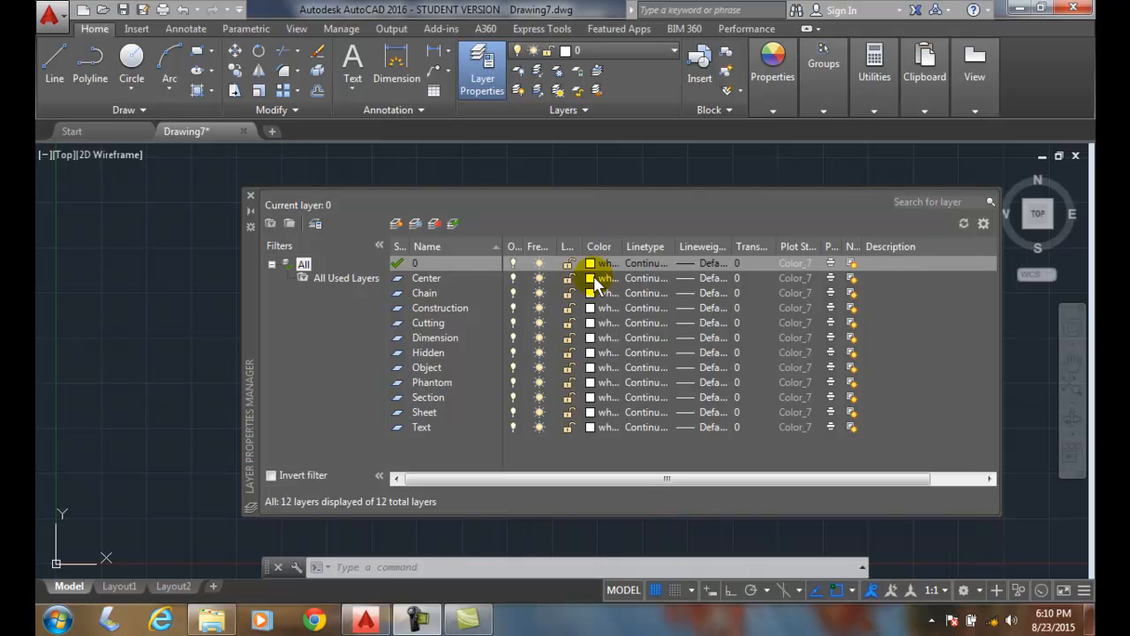
mouse_move(623, 392)
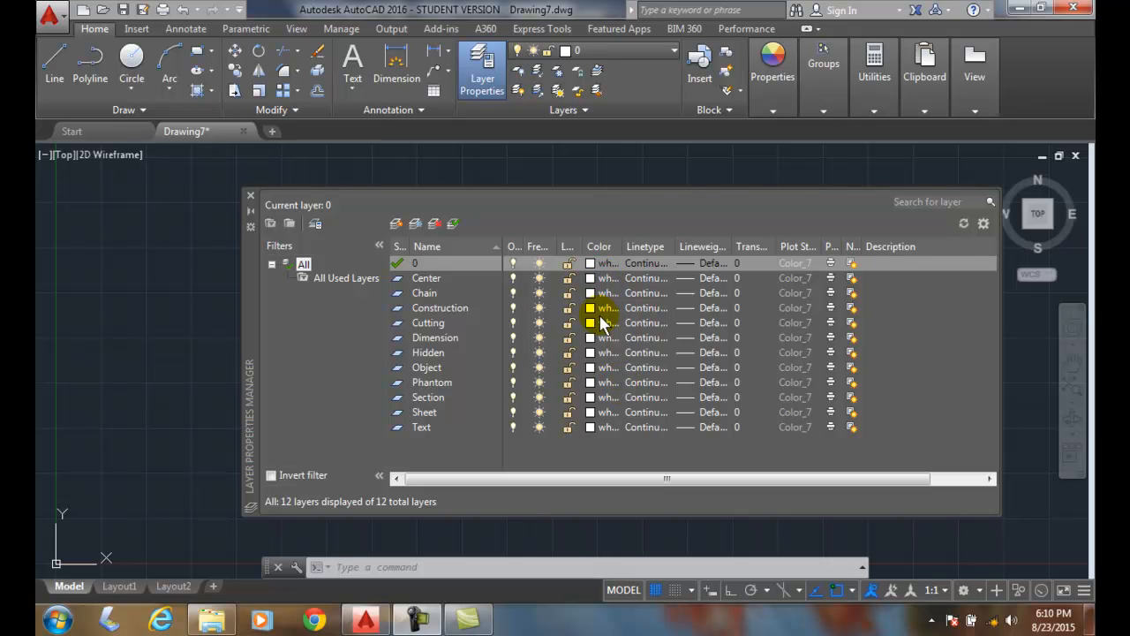
mouse_move(603, 324)
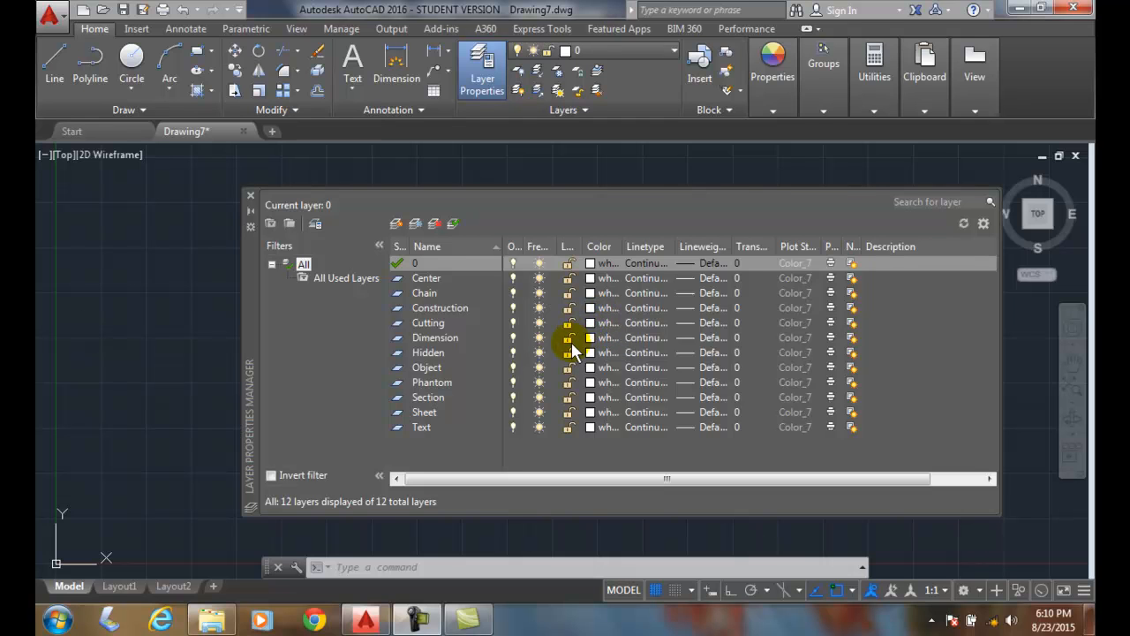
mouse_move(557, 323)
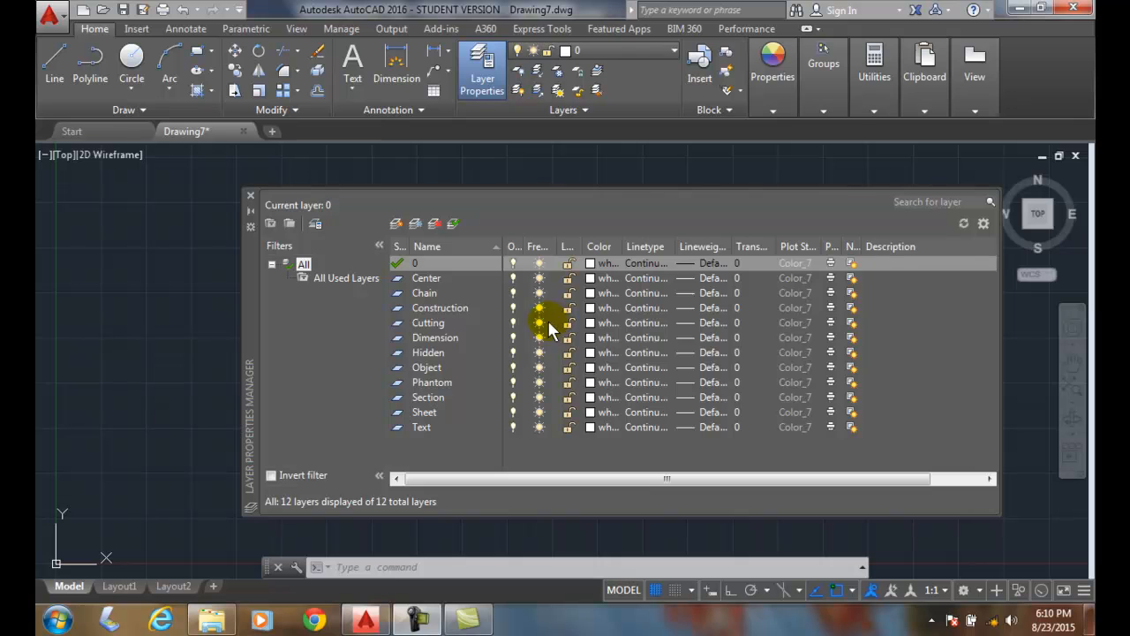
mouse_move(486, 323)
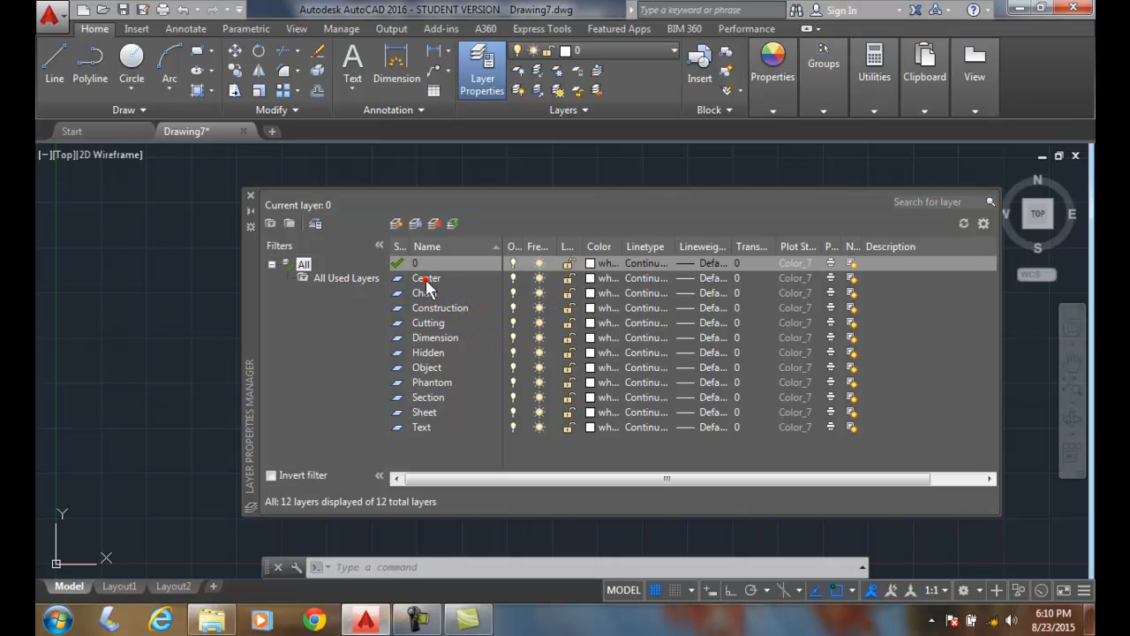
Step: Select the Center, Chain, Construction, Dimension, Phantom and Sheet layers with Shift and Ctrl
click(427, 277)
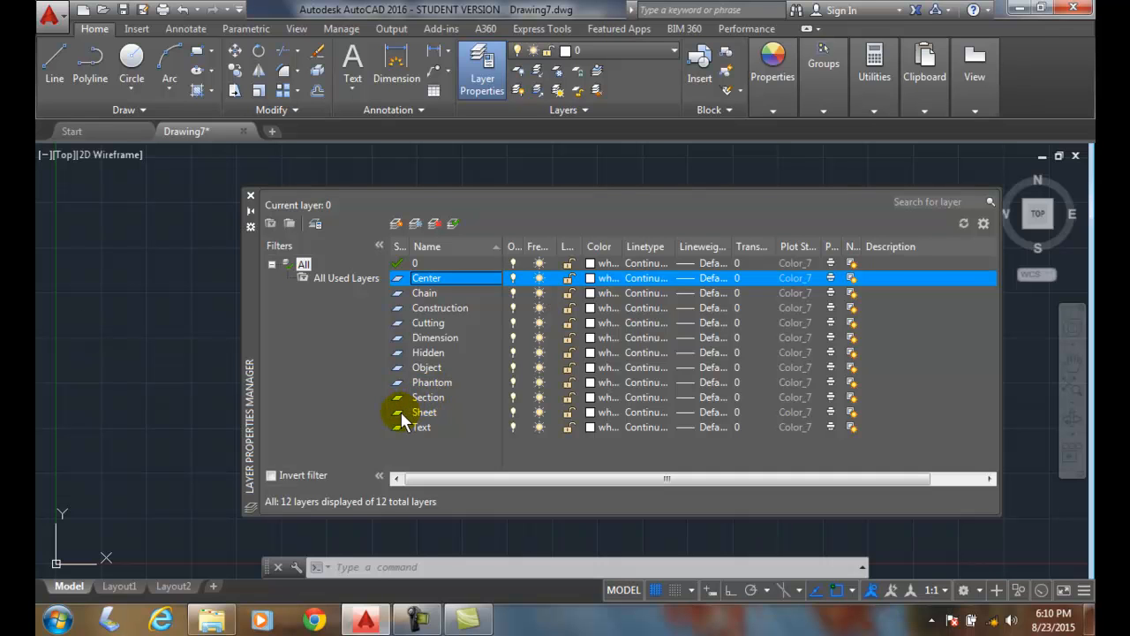
mouse_move(449, 329)
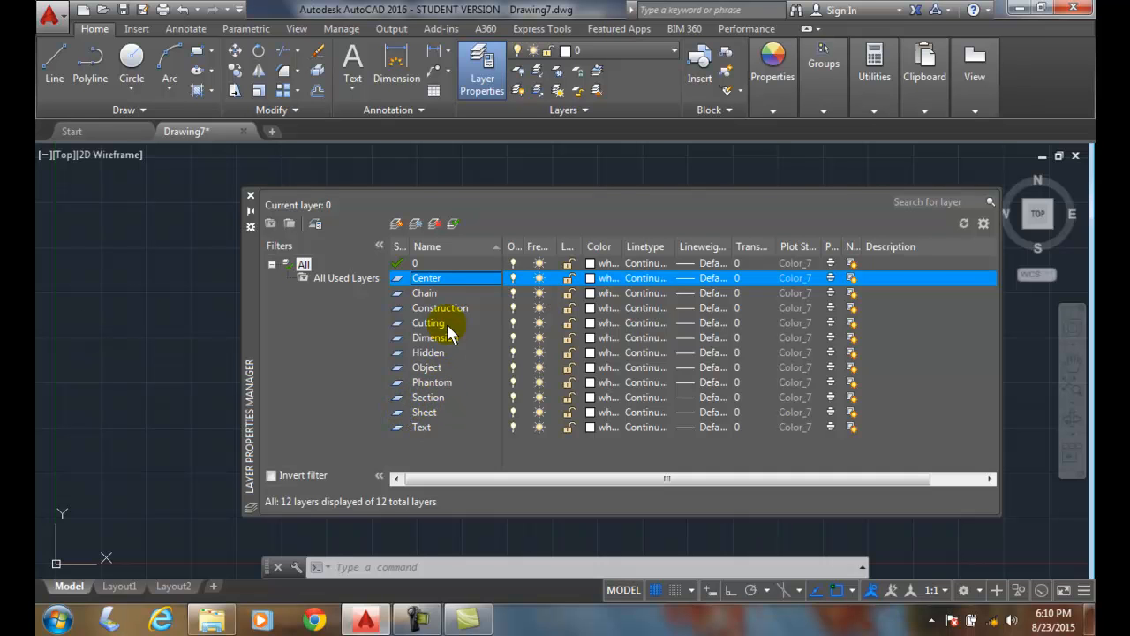
mouse_move(430, 313)
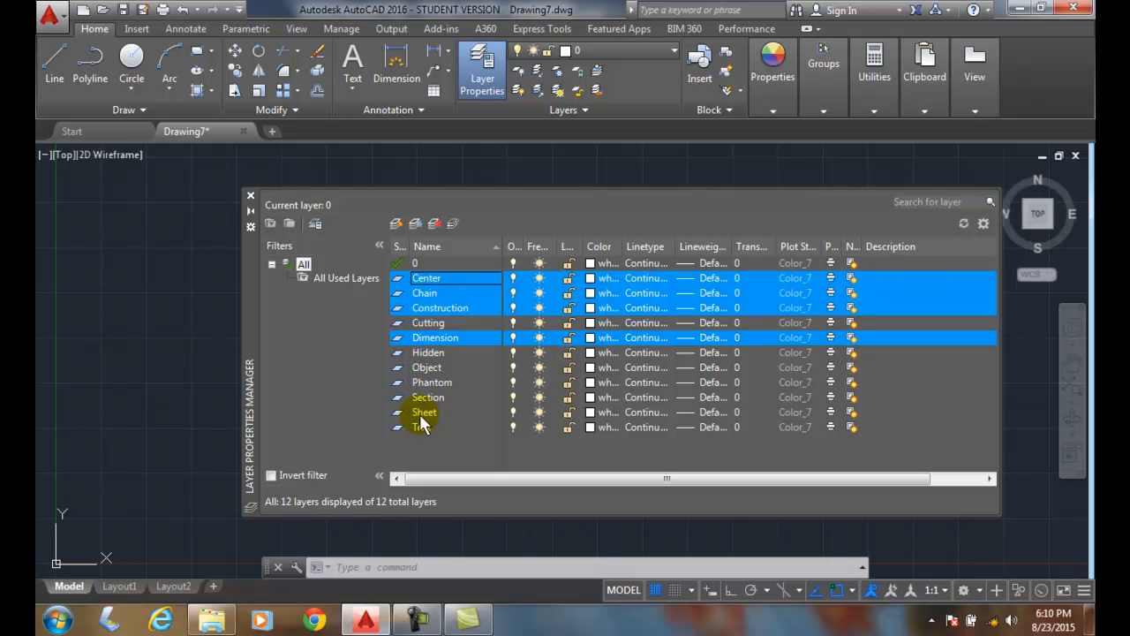
click(432, 382)
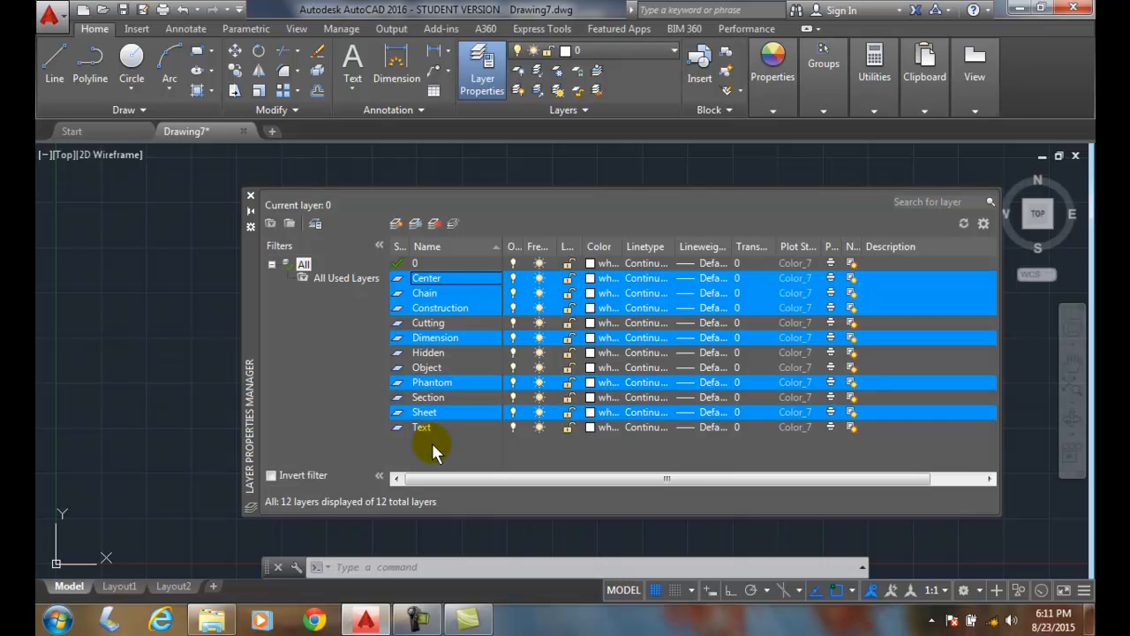
mouse_move(426, 456)
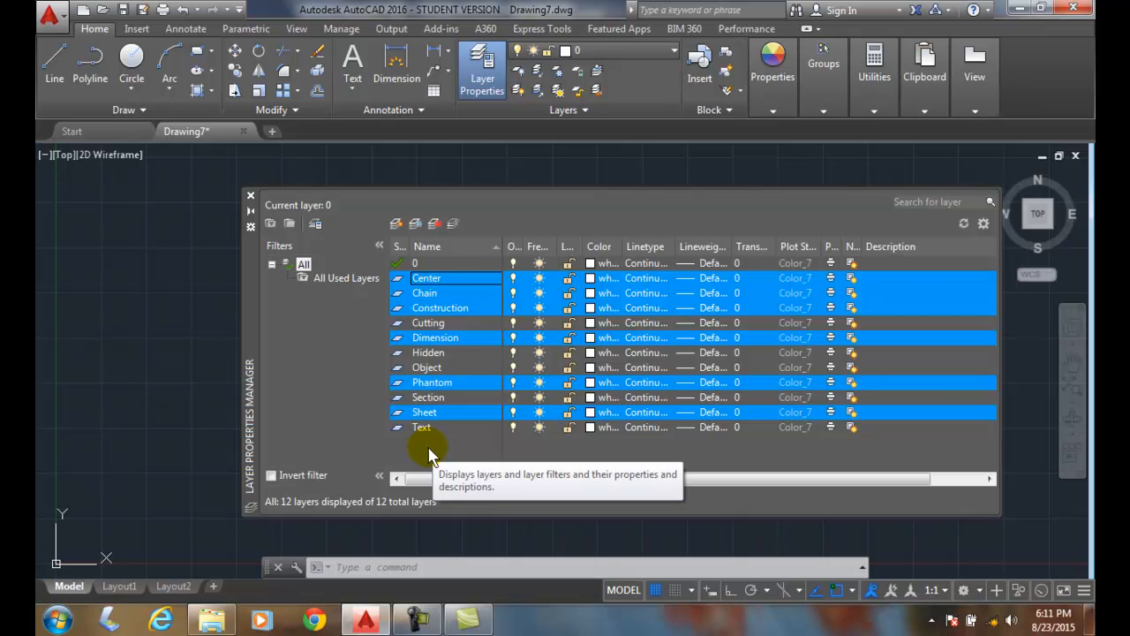
Step: Use the right-click Select All on the layer list, then Clear All
right_click(423, 426)
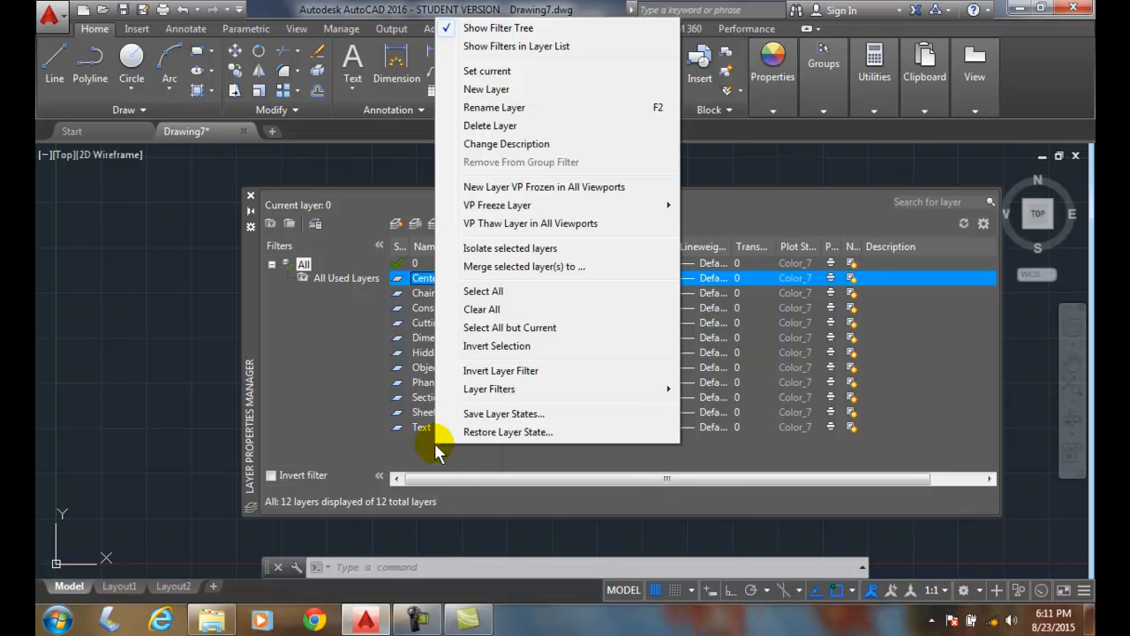
mouse_move(492, 299)
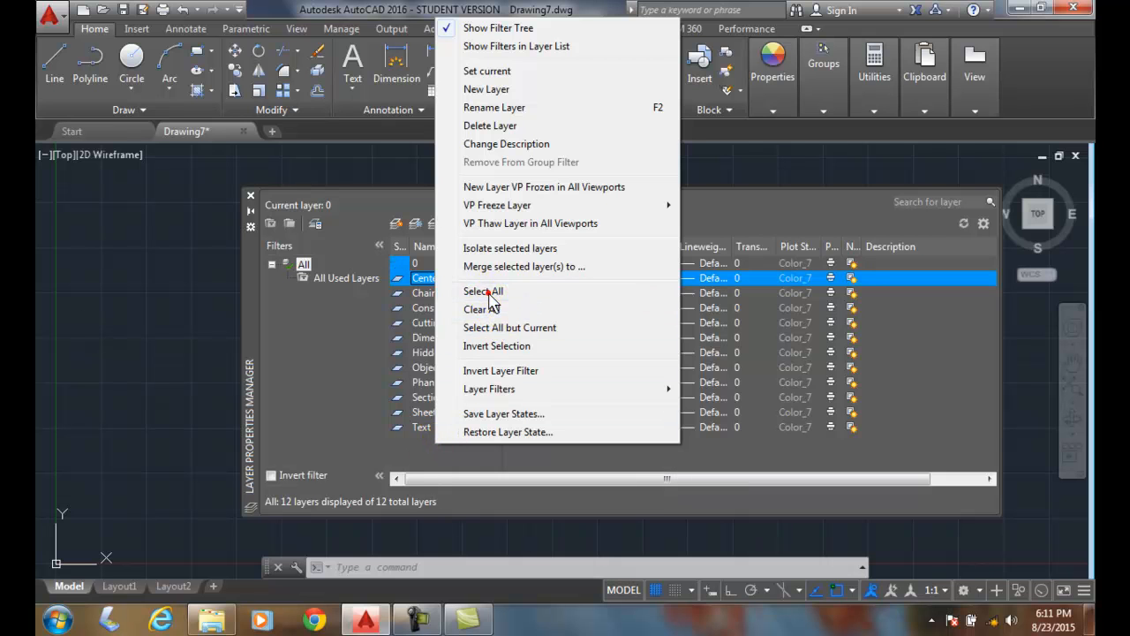
click(482, 290)
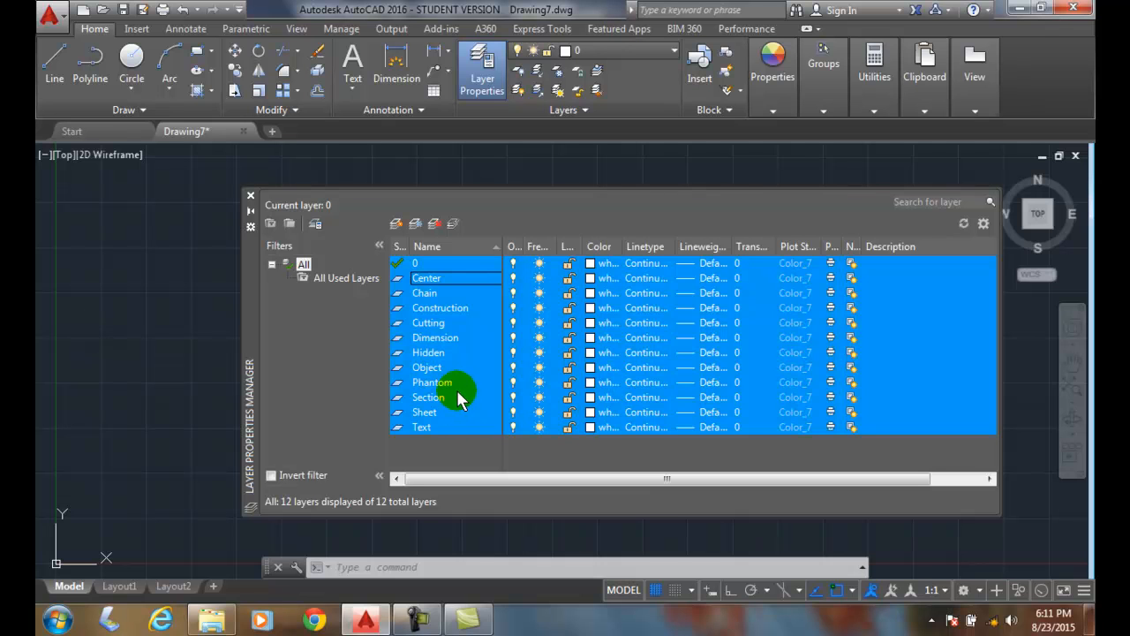
right_click(429, 397)
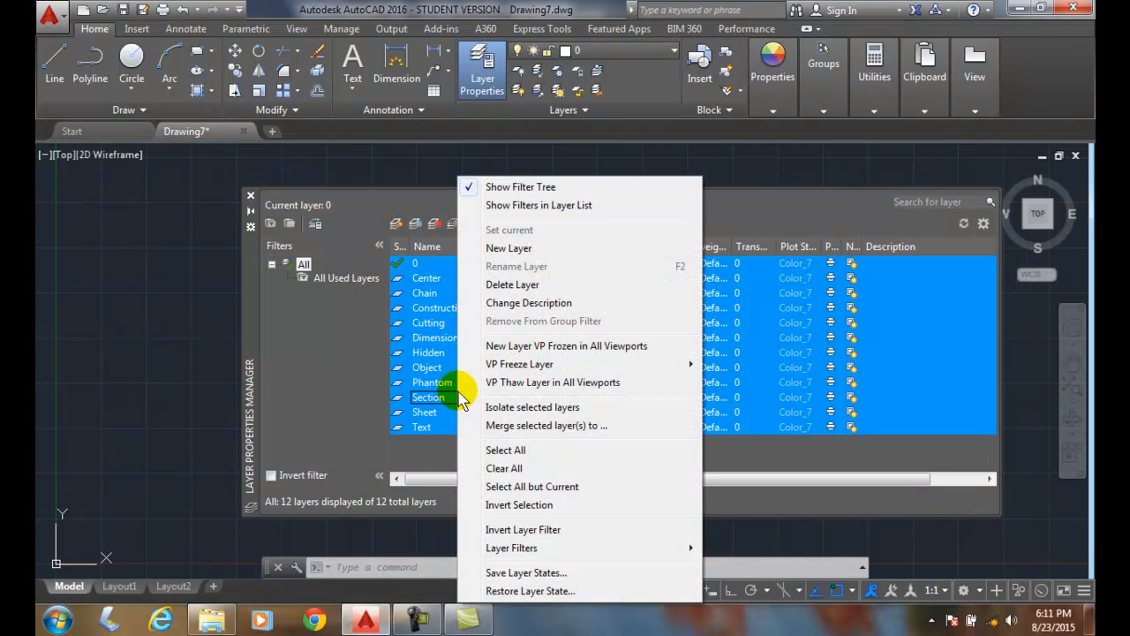
click(438, 468)
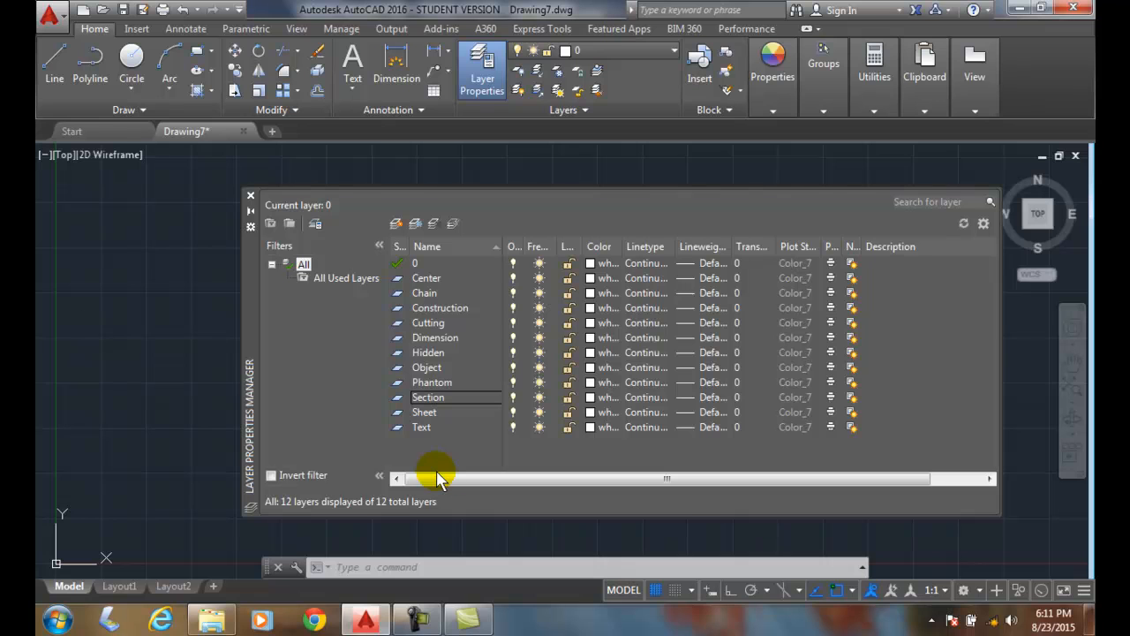
mouse_move(436, 479)
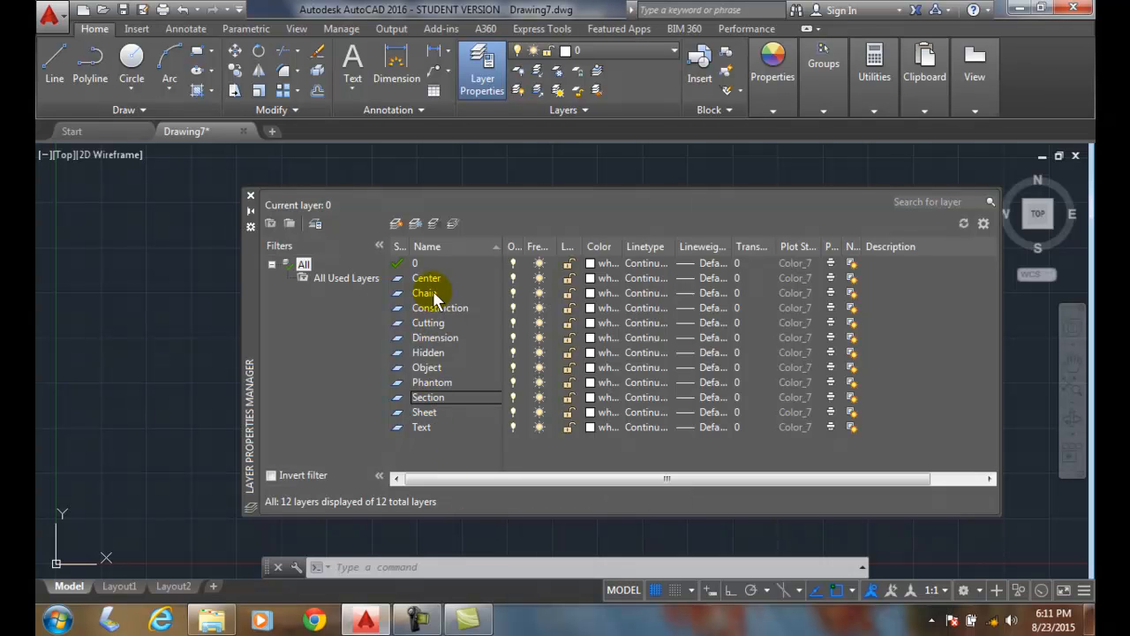
Step: Shift-select Center through Phantom and Ctrl-add Sheet and Text, leaving 0 and Section out
click(427, 277)
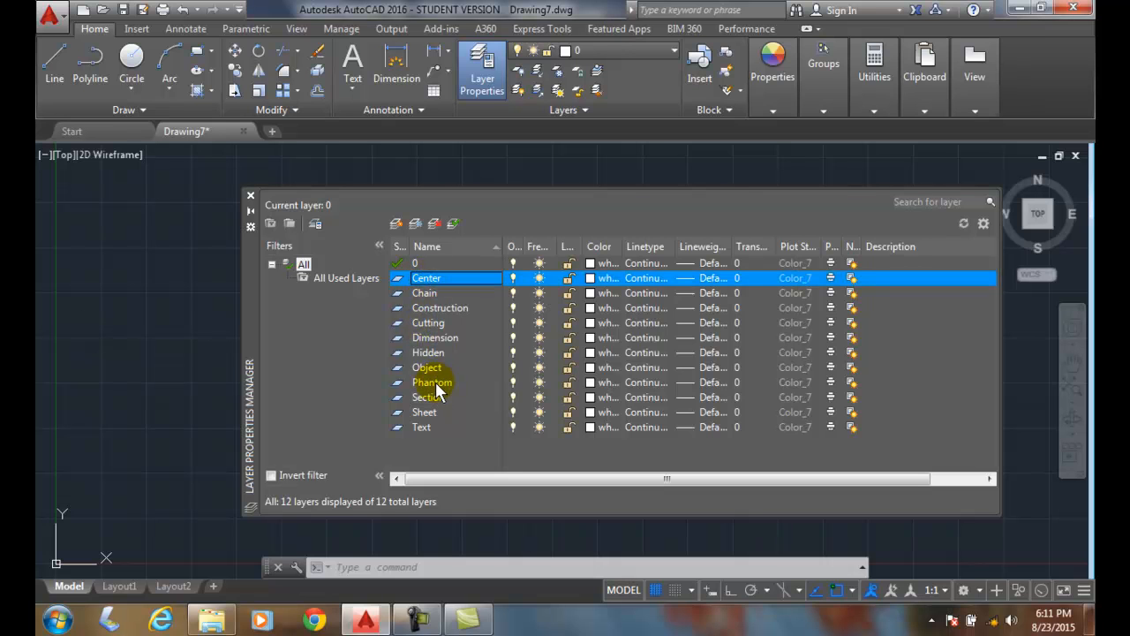
click(432, 381)
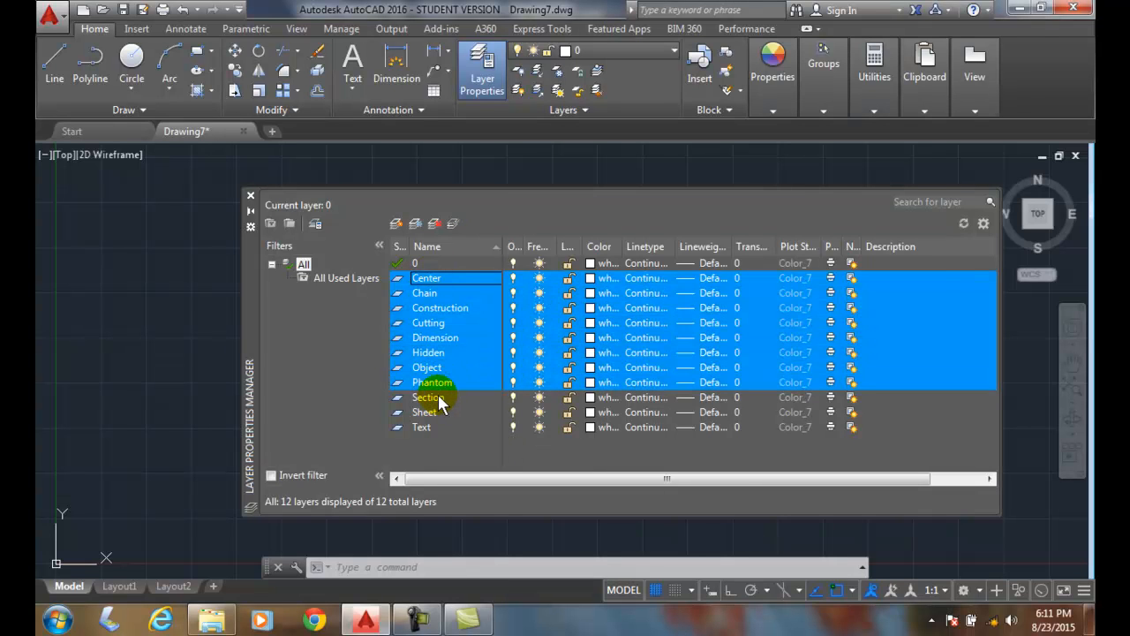
click(421, 426)
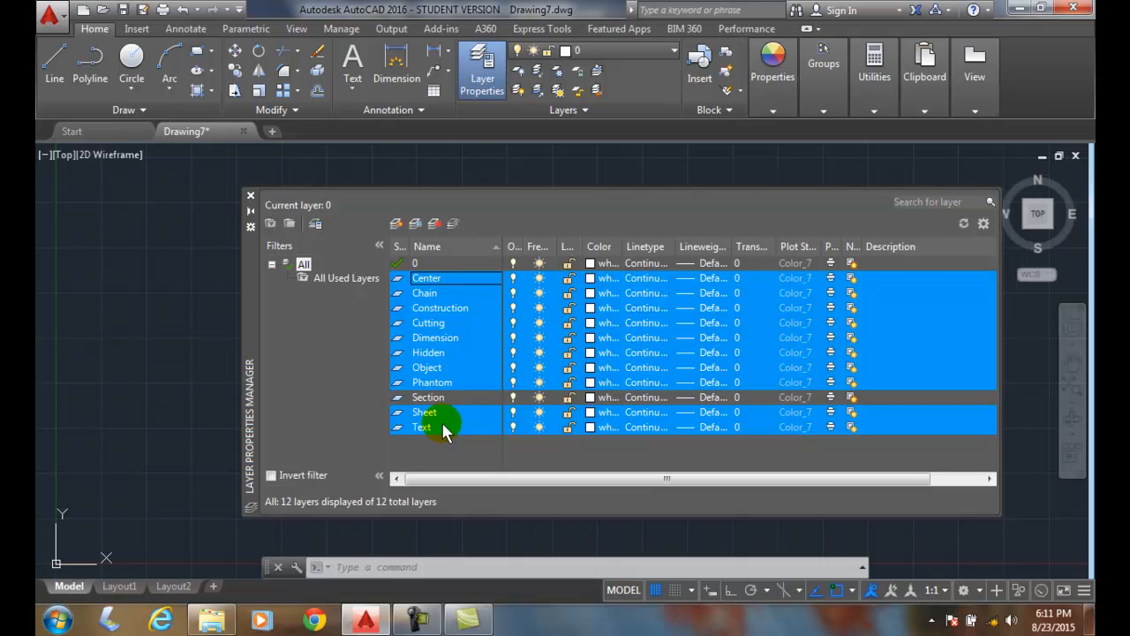
double_click(423, 427)
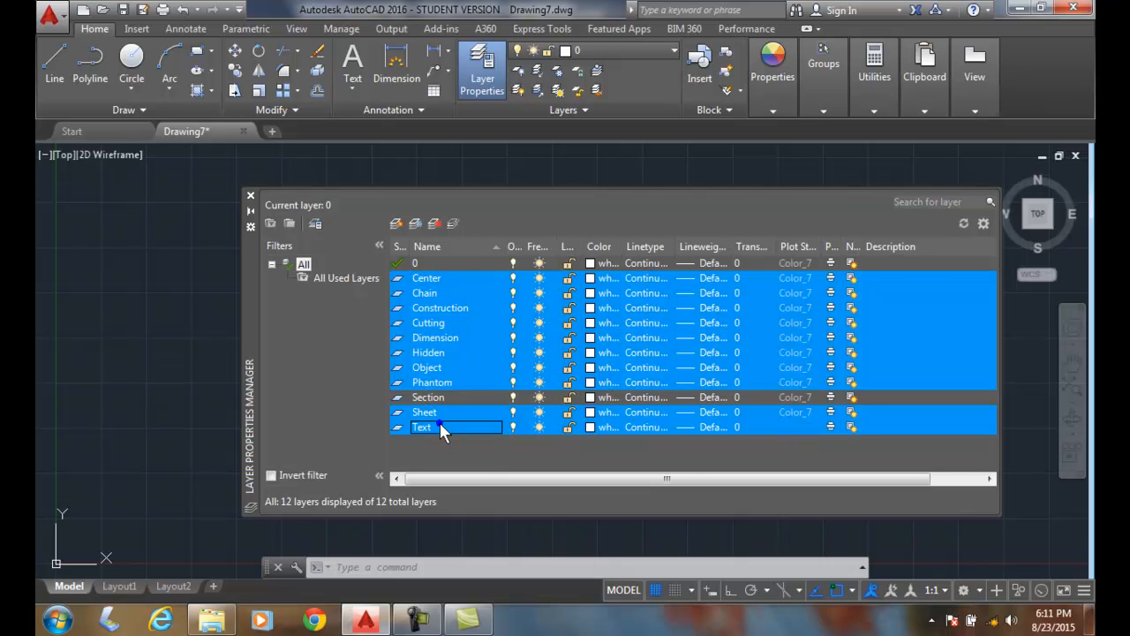
Step: Apply Invert Selection from the right-click menu so only 0 and Section stay selected
right_click(422, 426)
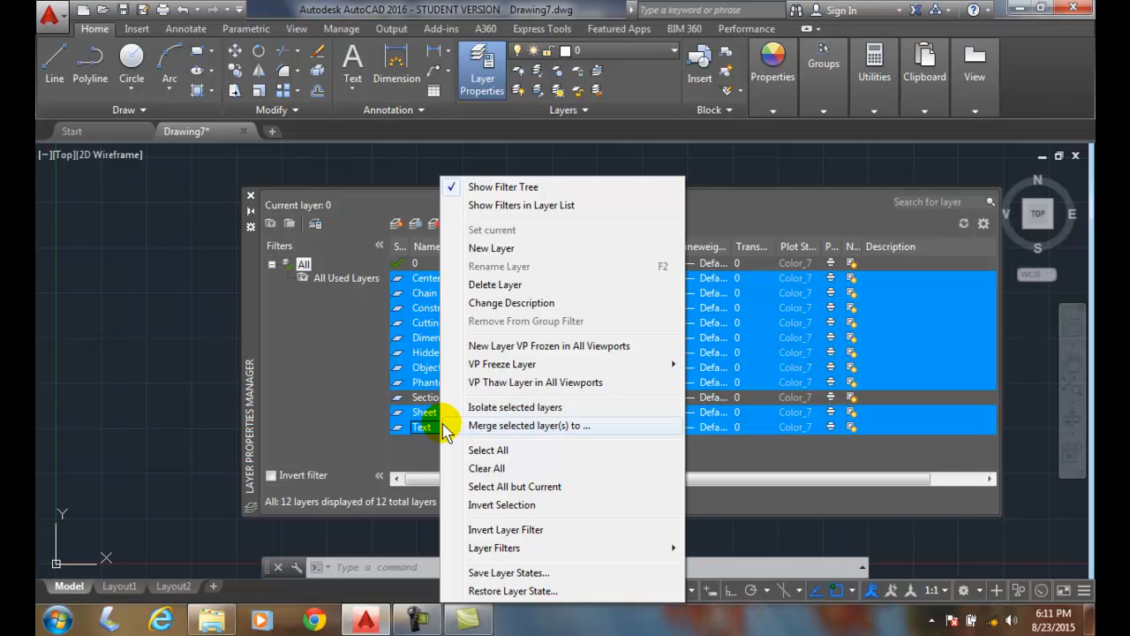
mouse_move(503, 504)
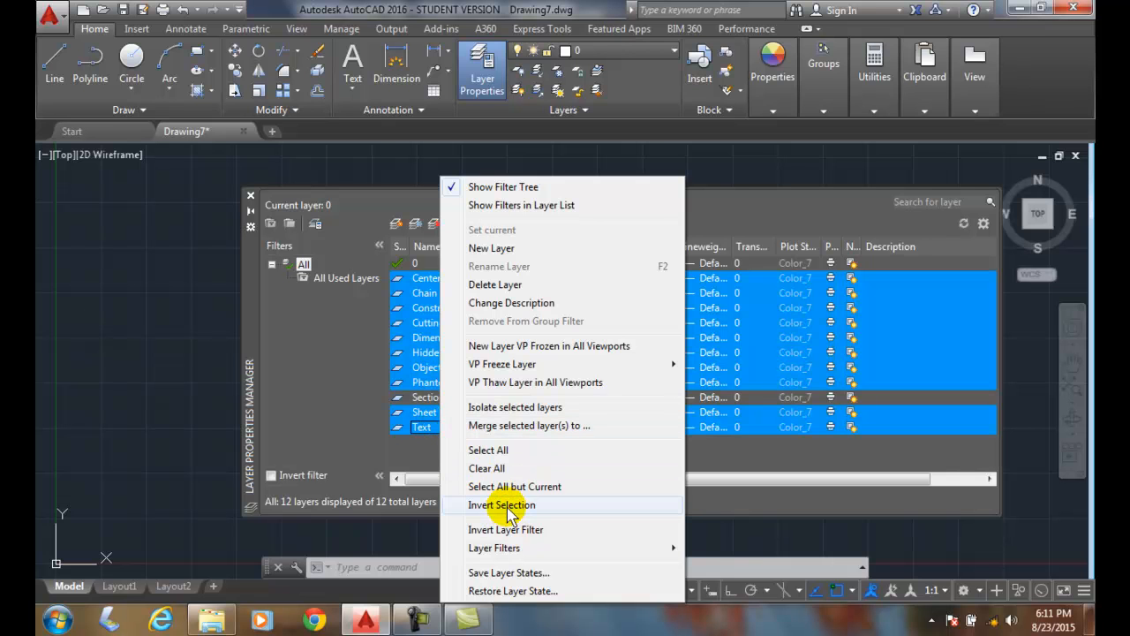
click(503, 504)
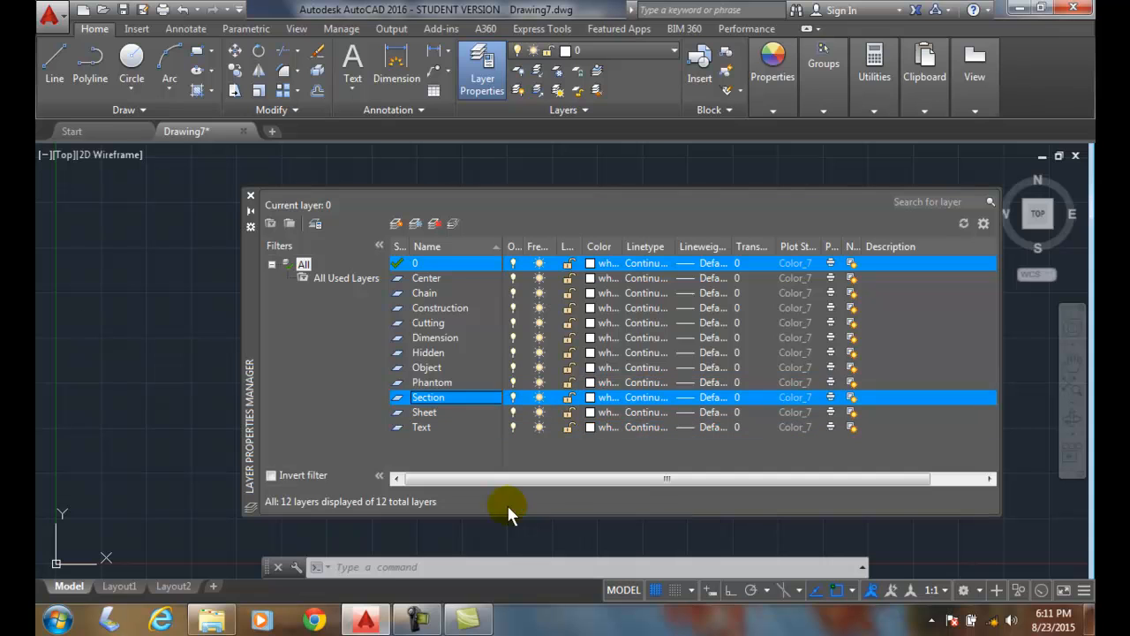
double_click(429, 397)
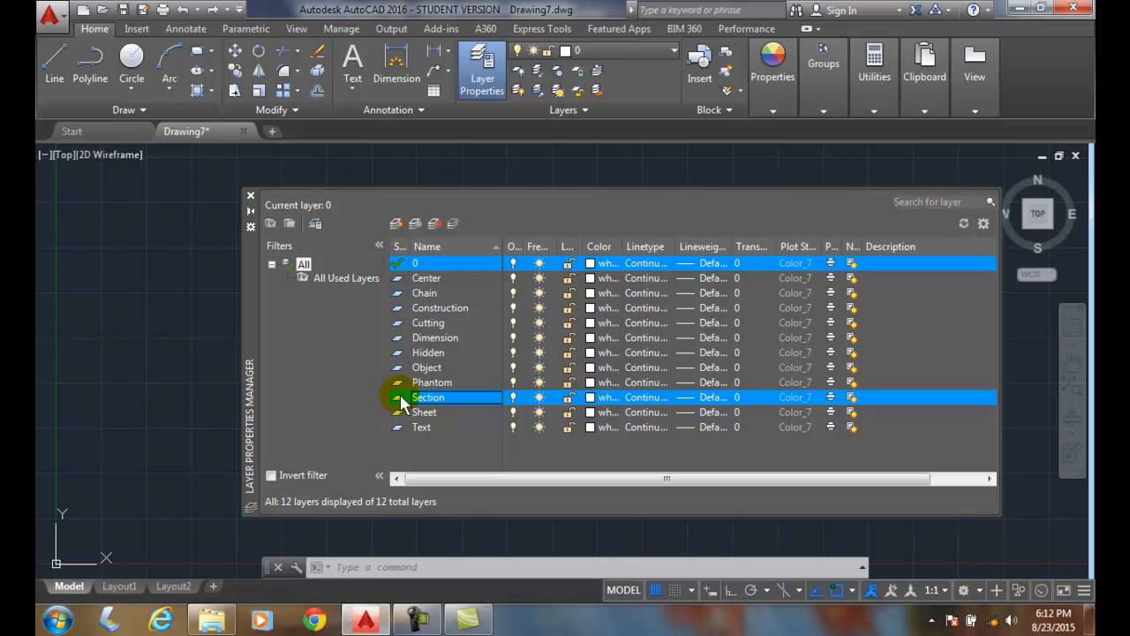
Step: Apply Select All but Current from the right-click menu, selecting every layer except 0
right_click(428, 397)
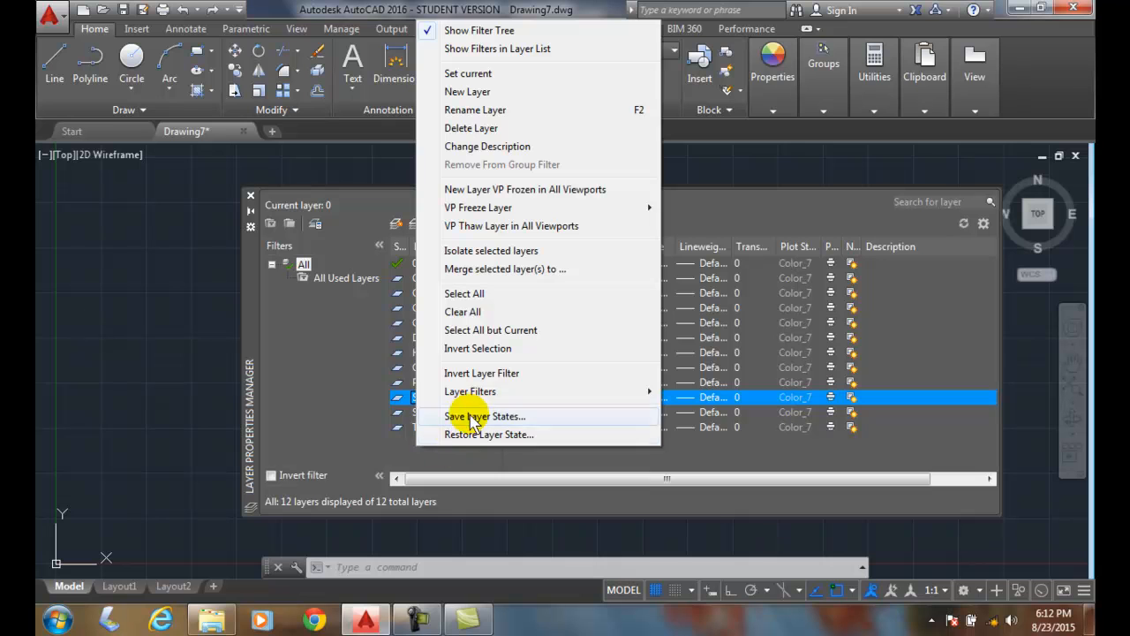
mouse_move(485, 331)
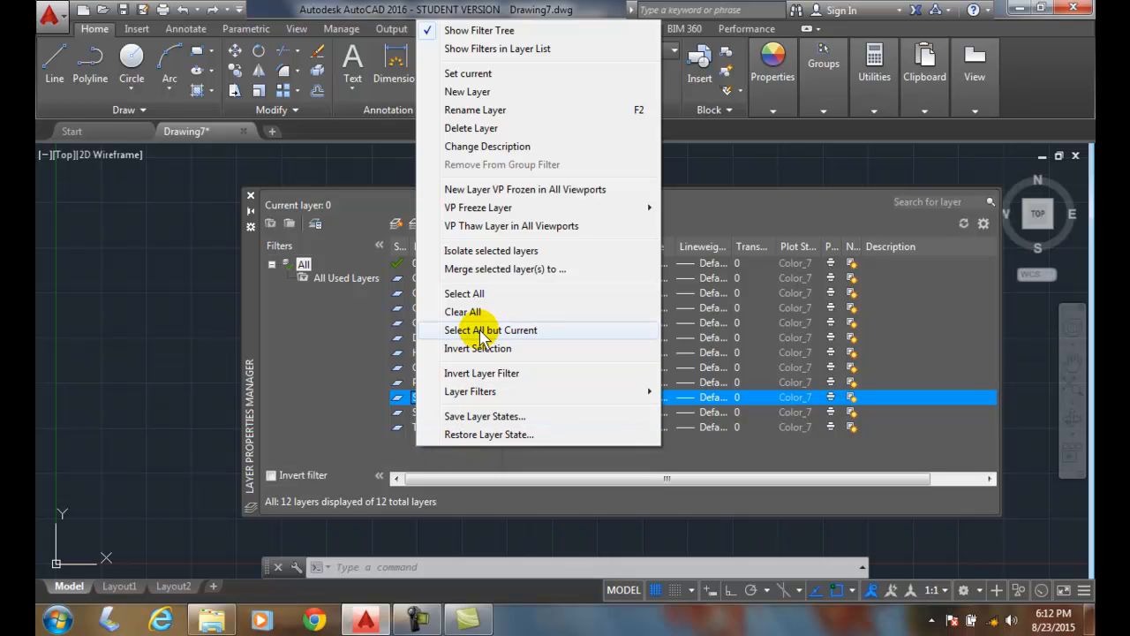
click(490, 330)
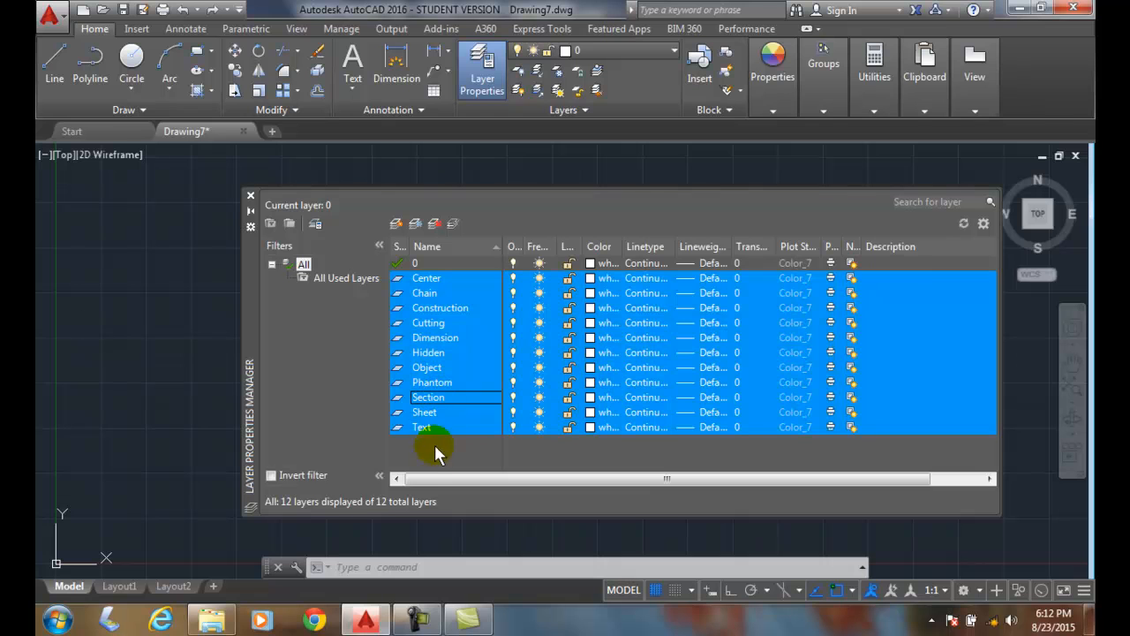
mouse_move(446, 455)
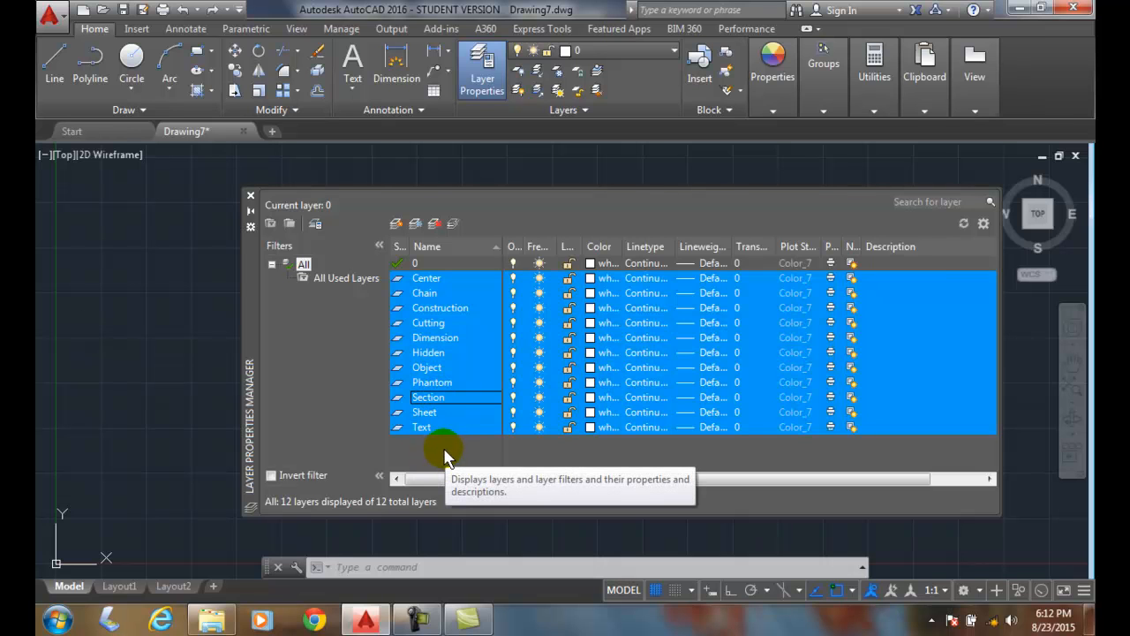
mouse_move(467, 248)
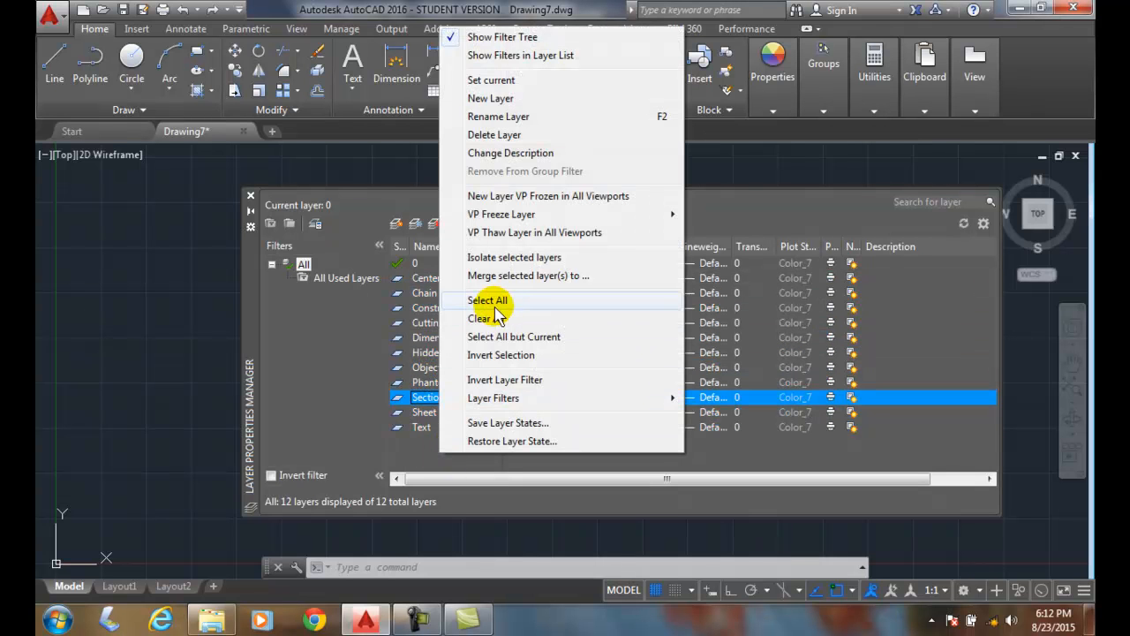
mouse_move(501, 354)
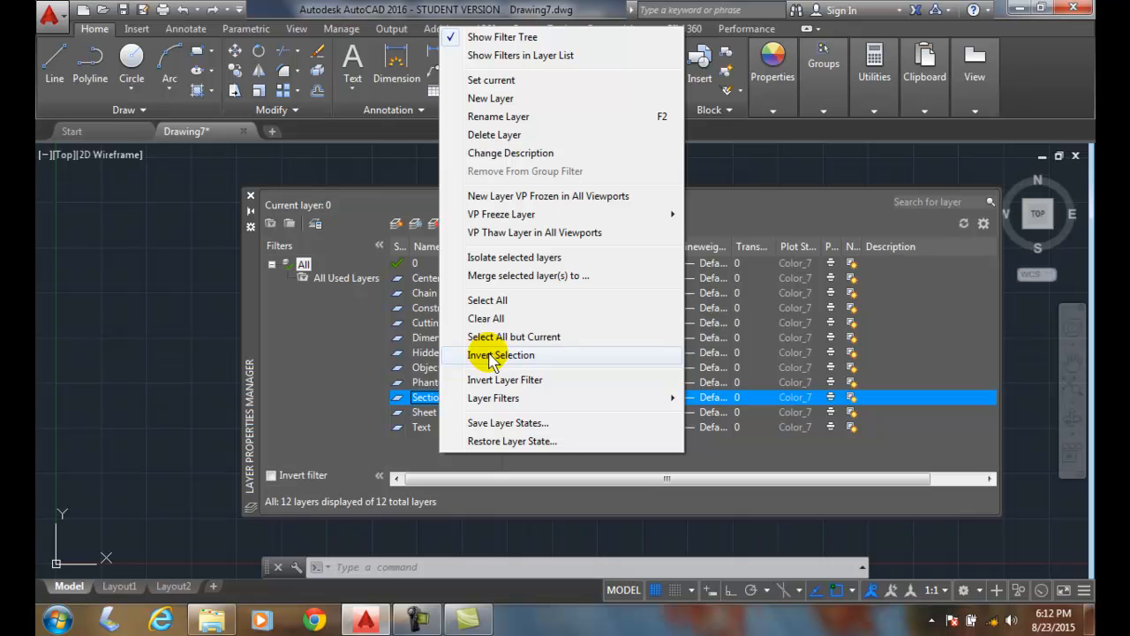
mouse_move(500, 318)
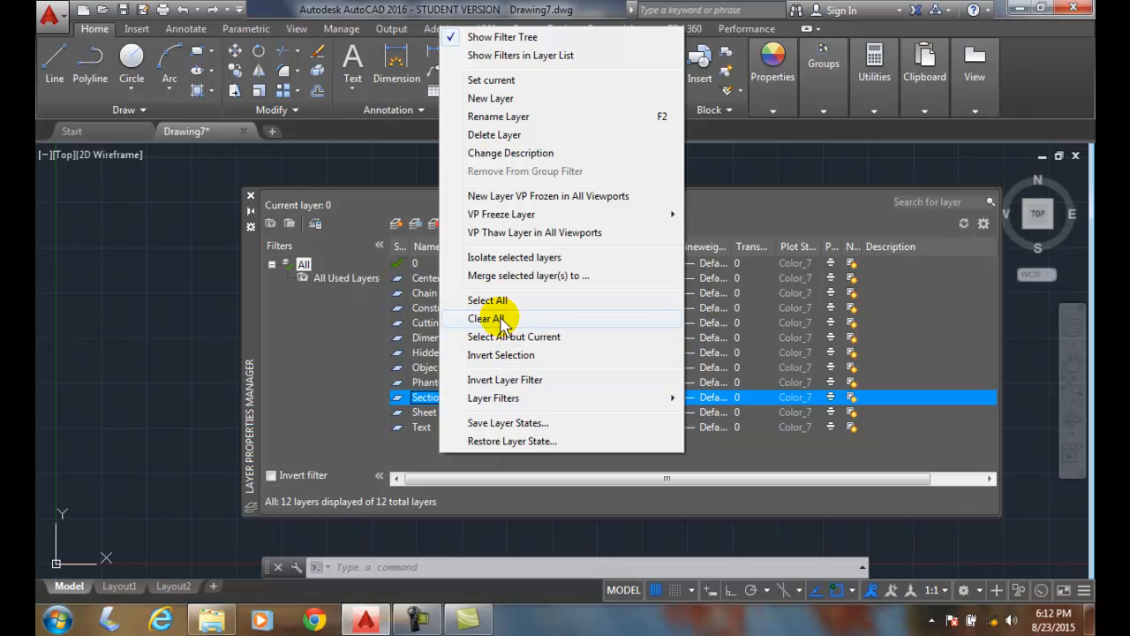
mouse_move(515, 336)
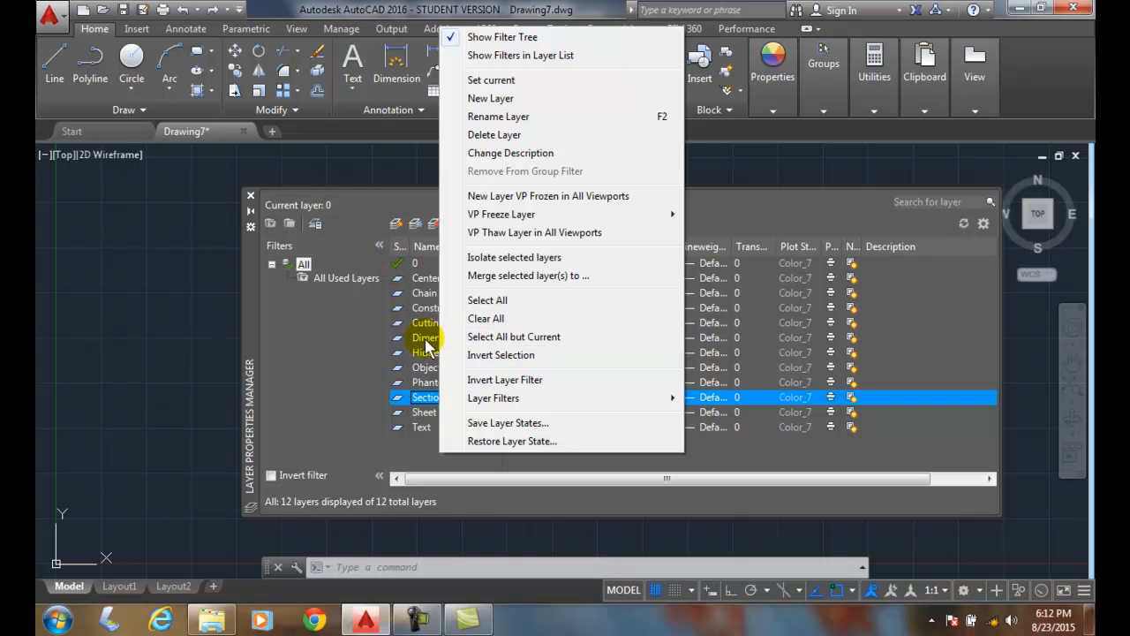
mouse_move(507, 355)
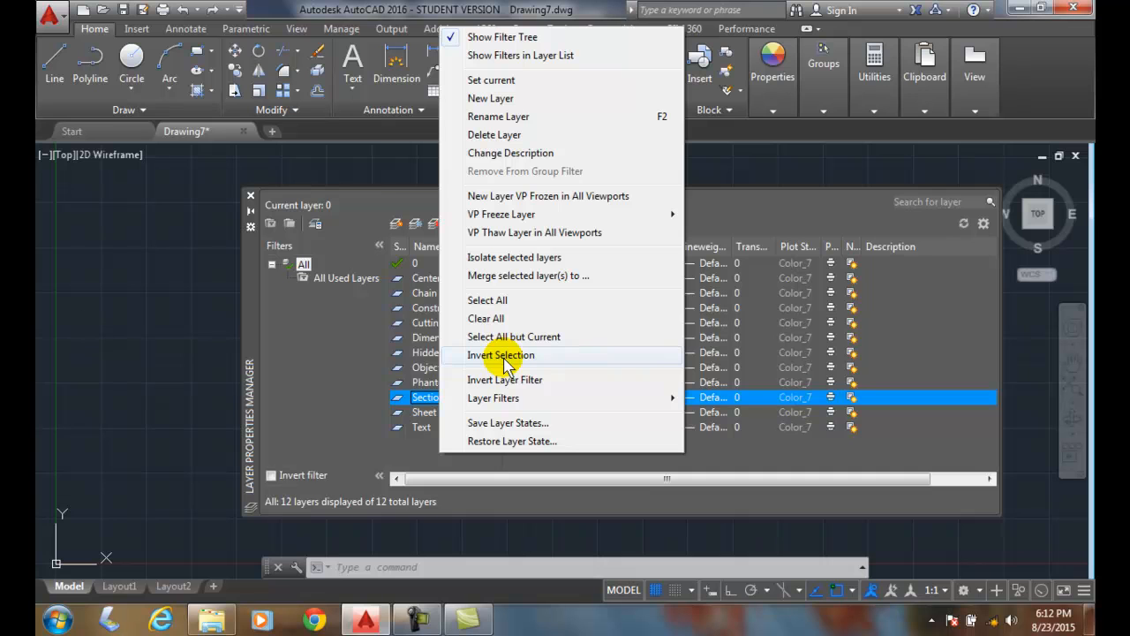